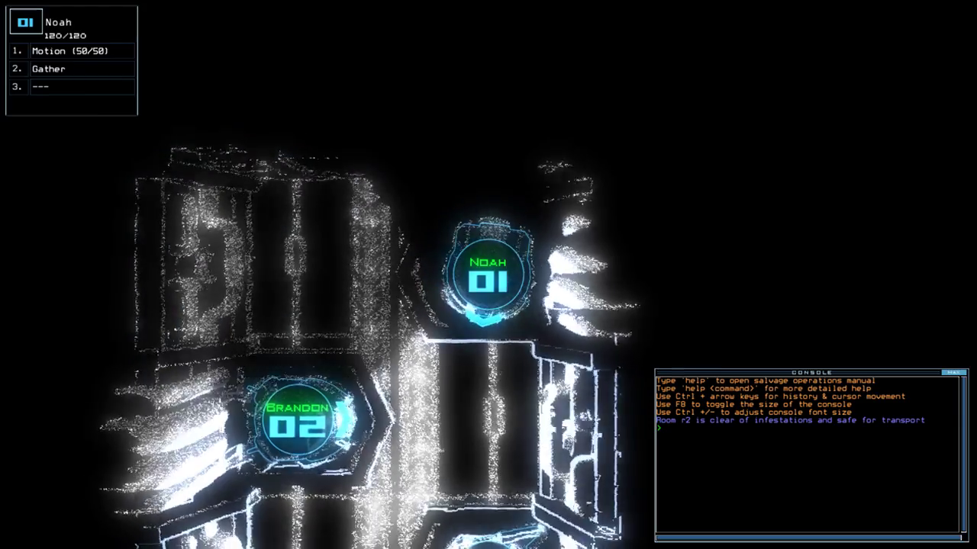
Step: Switch to the ship schematic with 'sw' to view room r2 and the derelict's status
type("sw")
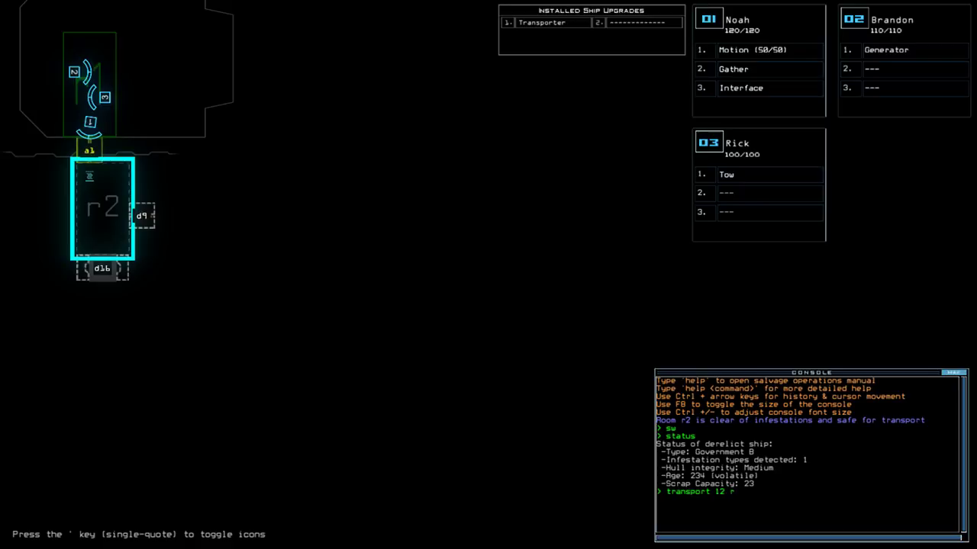
Step: Send drones 1 and 2 to room r2 with 'transport 12 r2'
type("2")
type("transport 1 2 r")
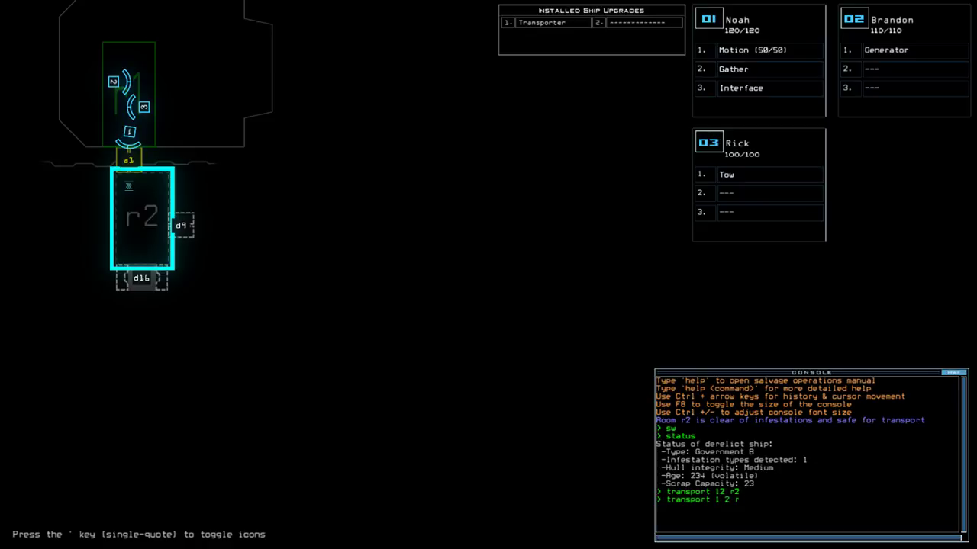
type("d8")
key("enter")
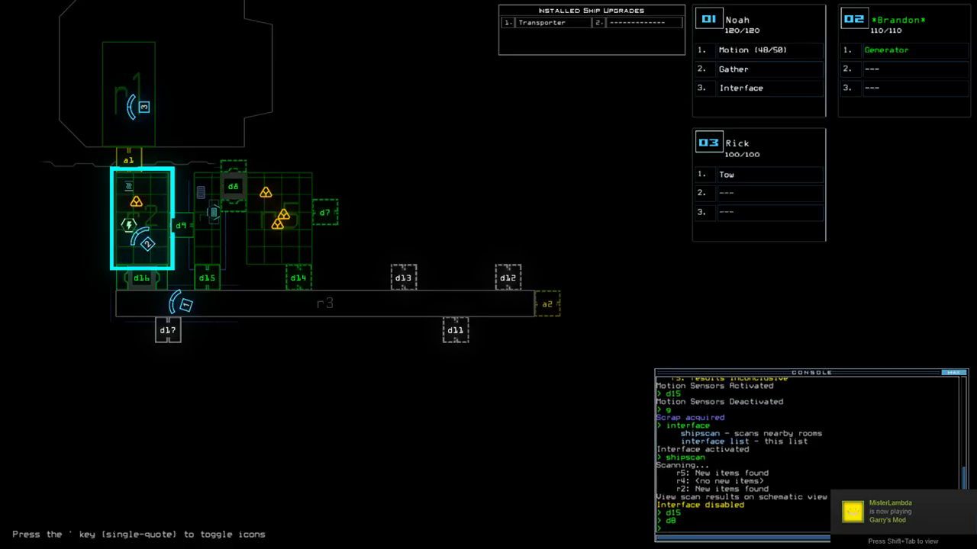
Step: Move drones toward airlock a2, gather scrap, and turn the generator off
type("motion")
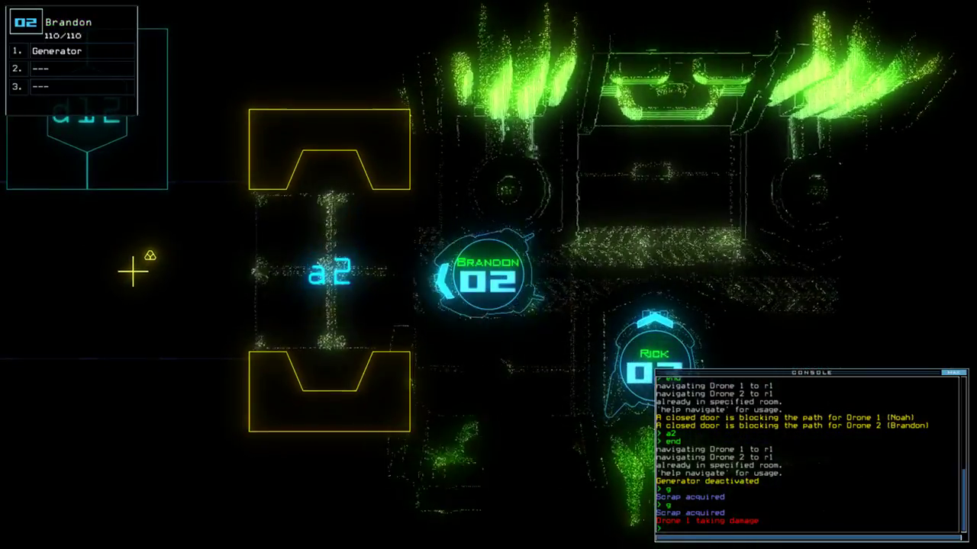
Step: Reactivate the generator, gather scrap, open doors, and enable Noah's interface by door d13
type("time")
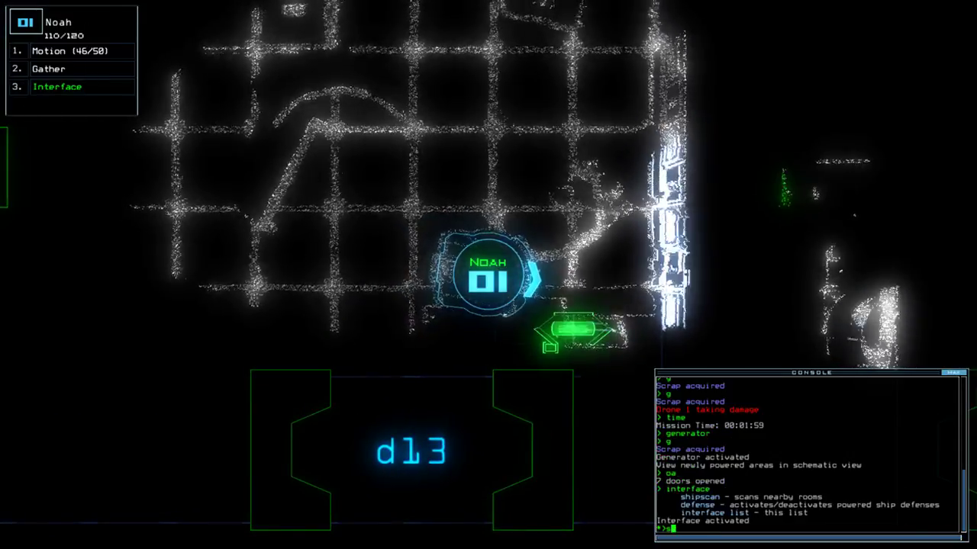
Step: Scan the ship, kill eight enemies in r7 with defenses, gather P-Fuel, and shut the generator down
type("shipscan")
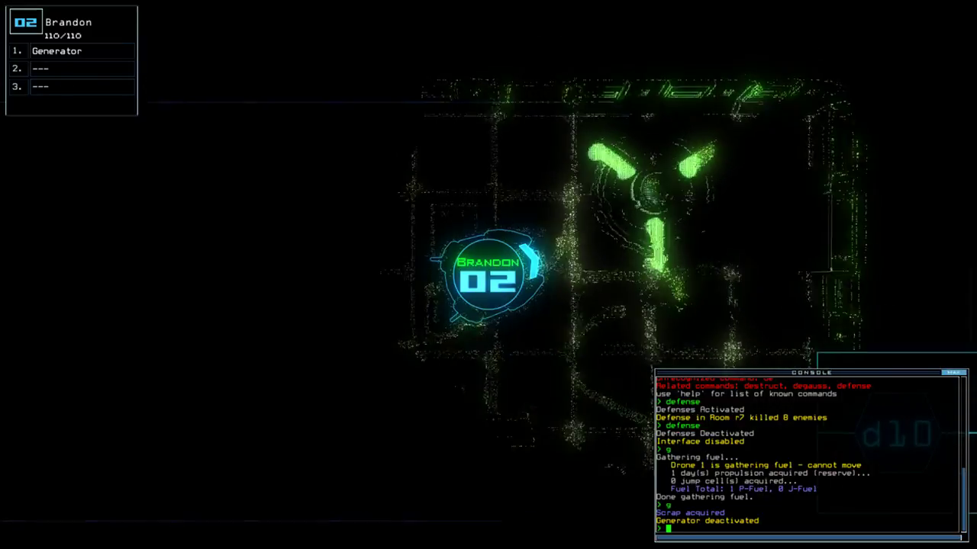
Step: Power the generator, regroup all three drones, and re-dock the ship at airlock a4
type("generator")
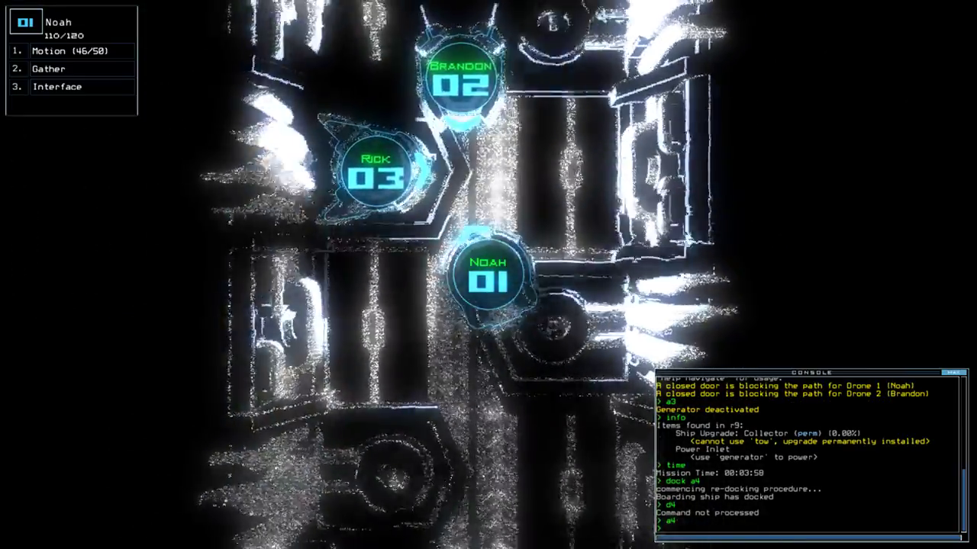
Step: Leave the derelict and accept the 795-point Daily Challenge score to load the leaderboard
key("'")
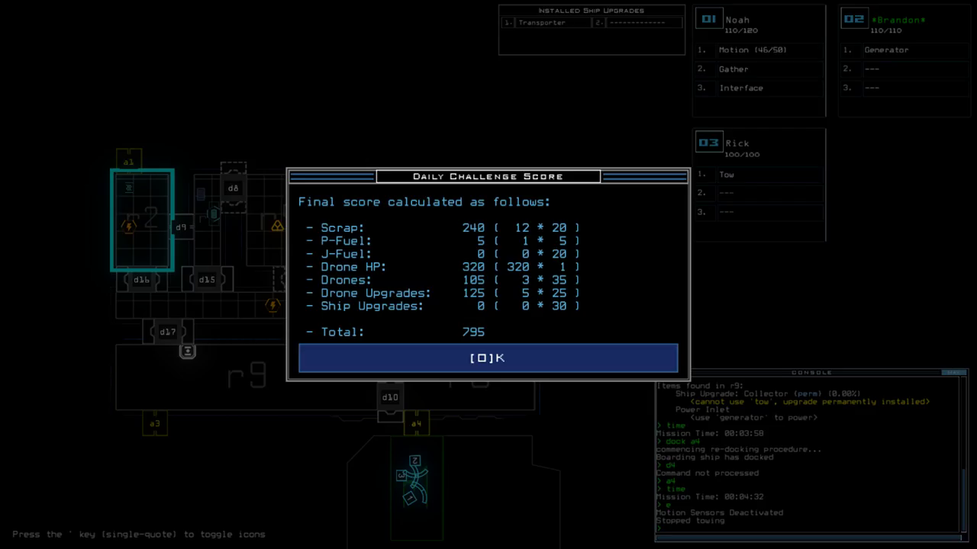
left_click(487, 358)
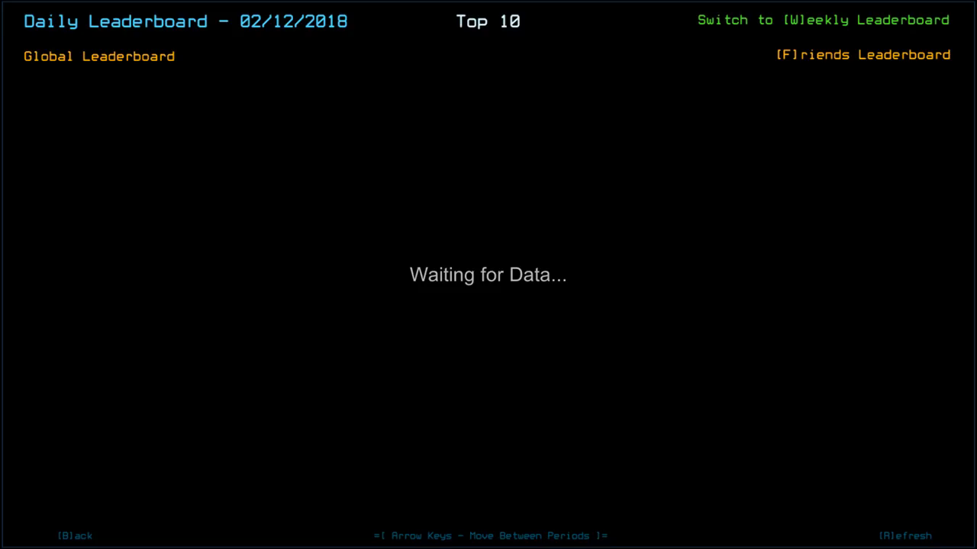